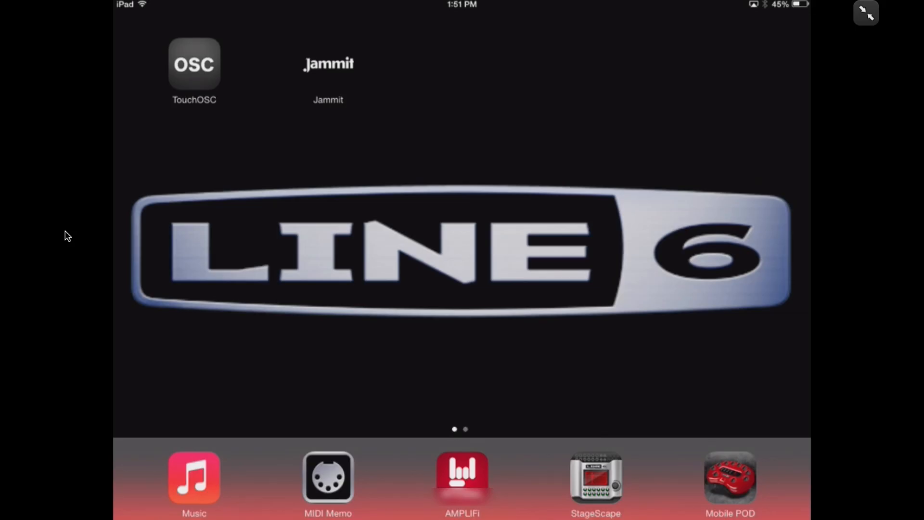
Step: Place the Settings icon on the first home-screen page beside TouchOSC and Jammit
click(462, 477)
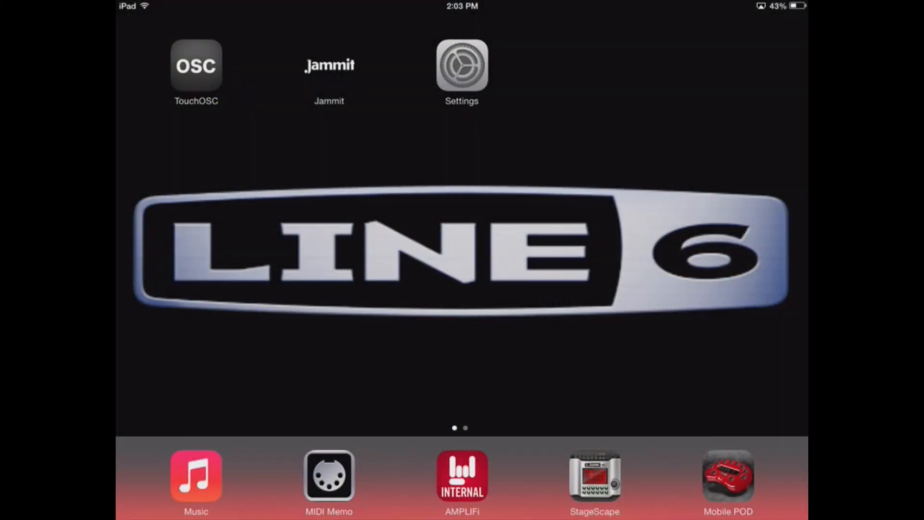
Step: Turn Bluetooth on in the iPad's Settings and return to the home screen
click(461, 64)
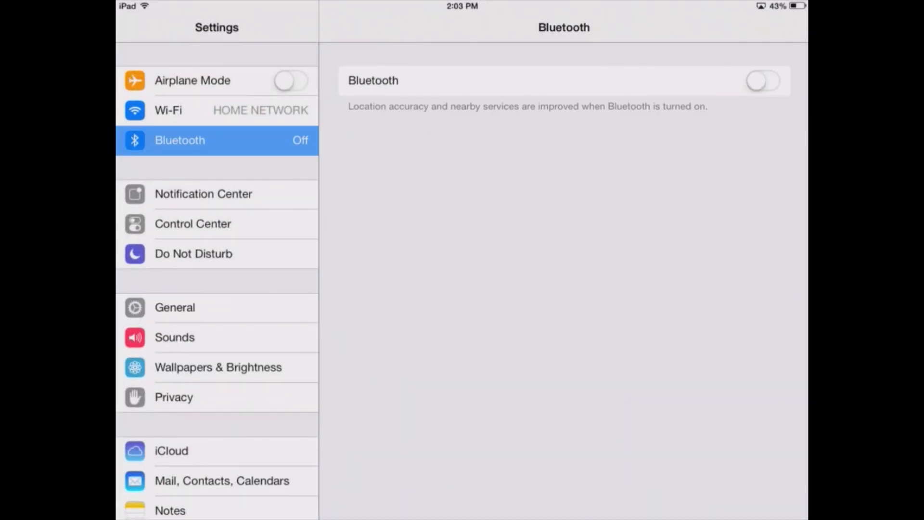
click(763, 81)
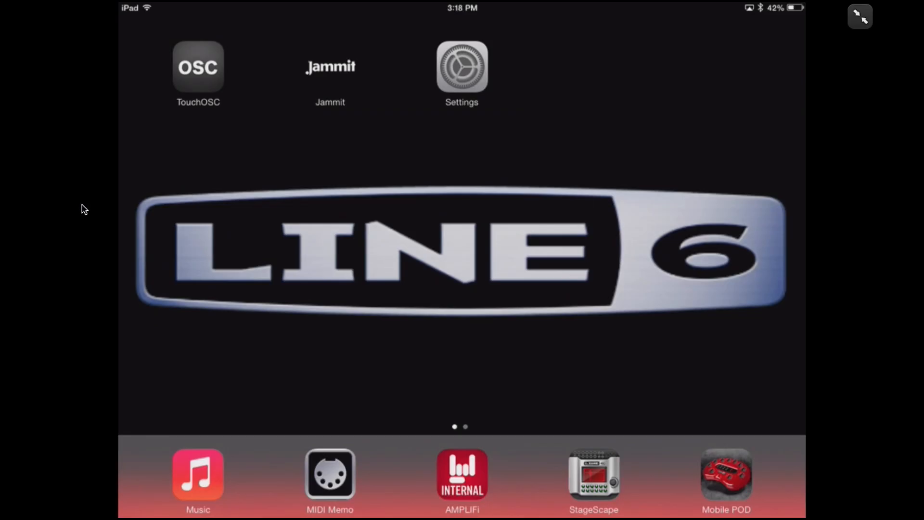
Step: Play 'Songwriter's Journey' by Line 6 from Songs in the iPad Music app
click(198, 475)
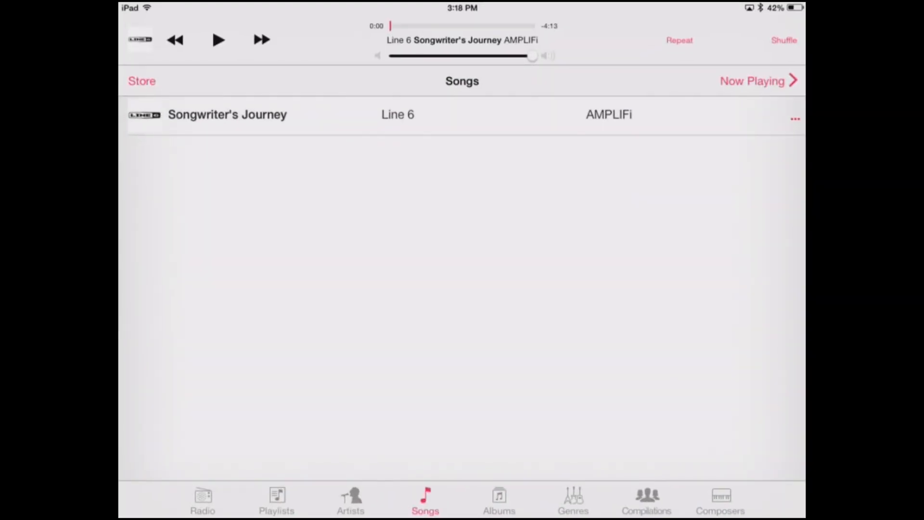
click(217, 39)
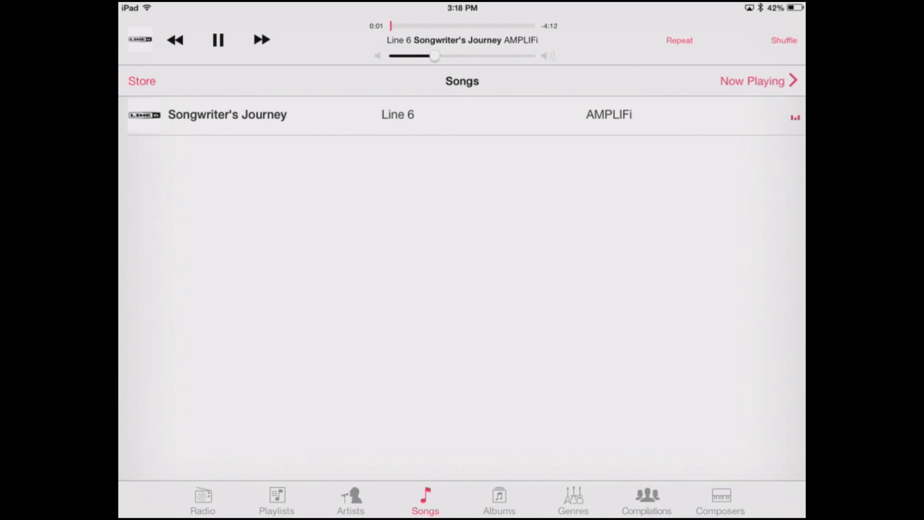
click(66, 8)
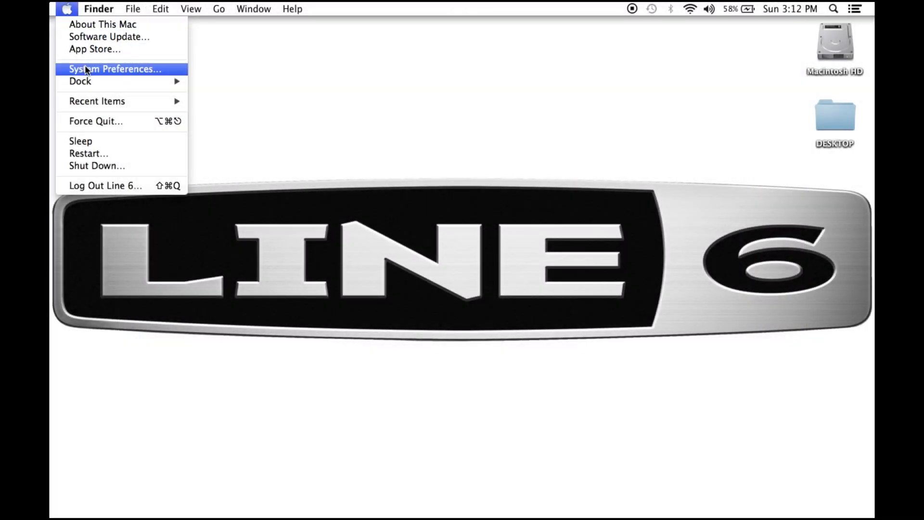
Step: Turn Bluetooth on for the Mac in the Bluetooth preferences pane
click(114, 69)
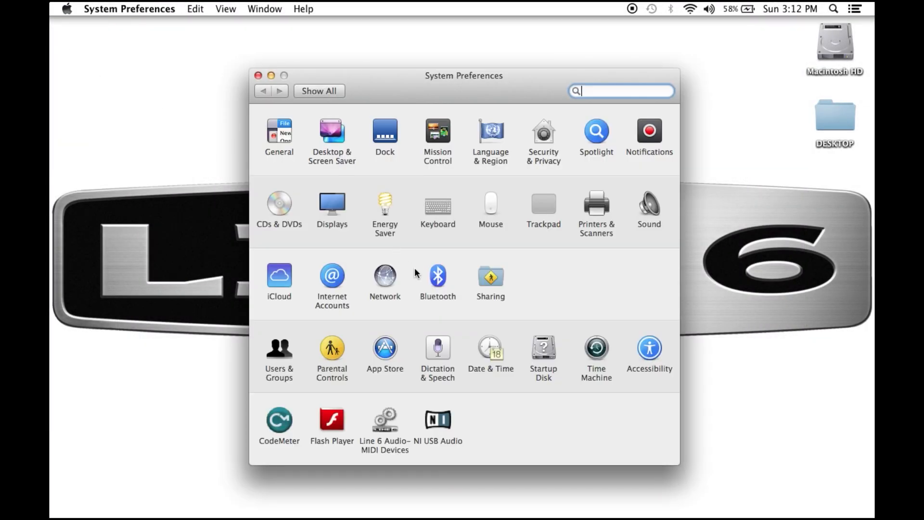
click(437, 276)
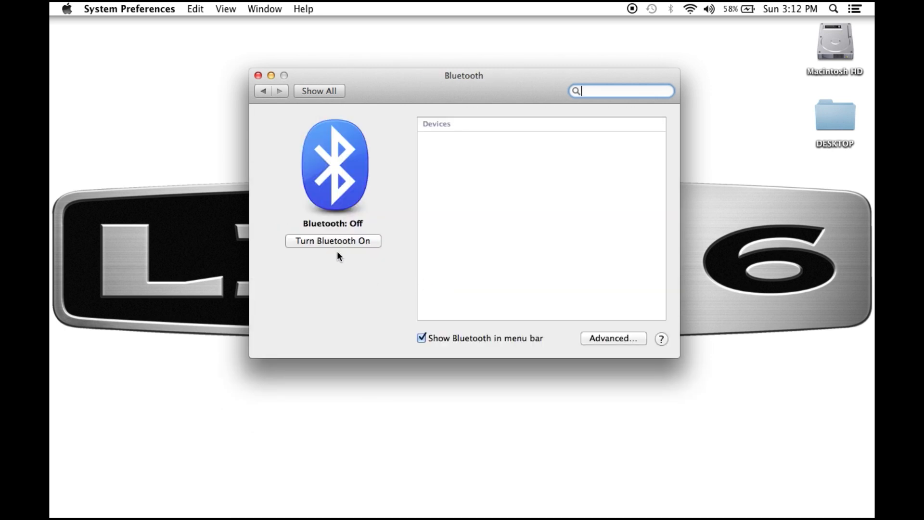
click(332, 241)
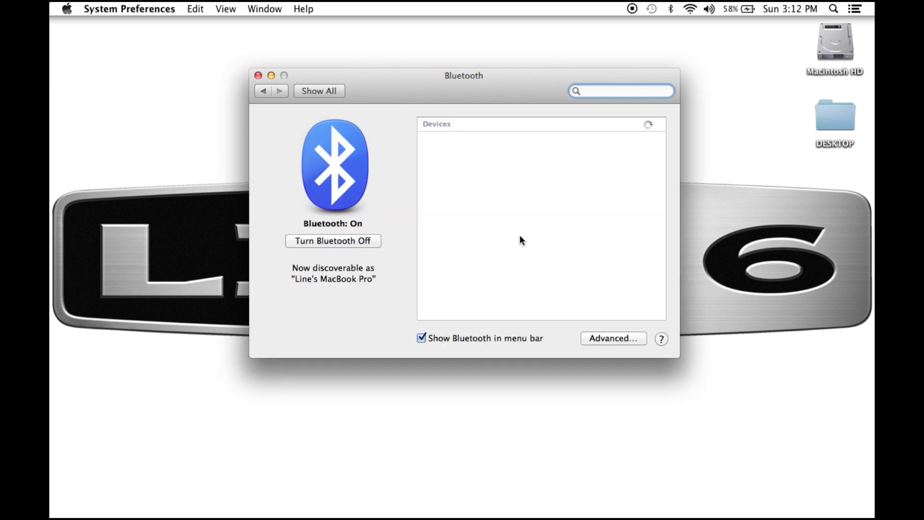
mouse_move(528, 231)
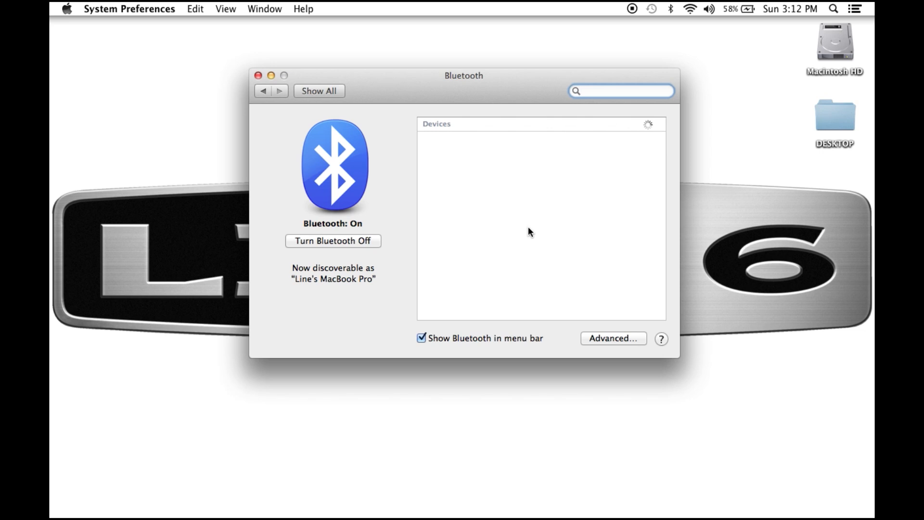
click(621, 90)
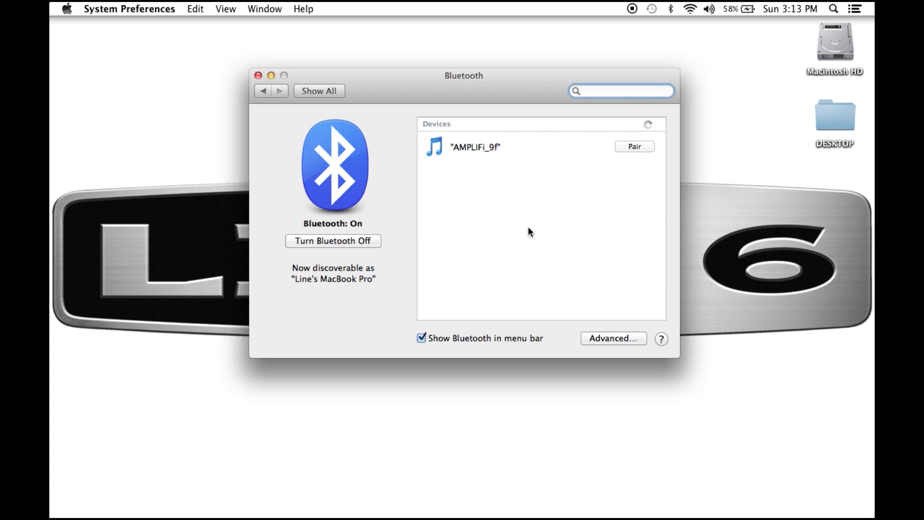
Step: Pair and connect the AMPLIFi_9f amp, then return to the preferences overview
click(634, 146)
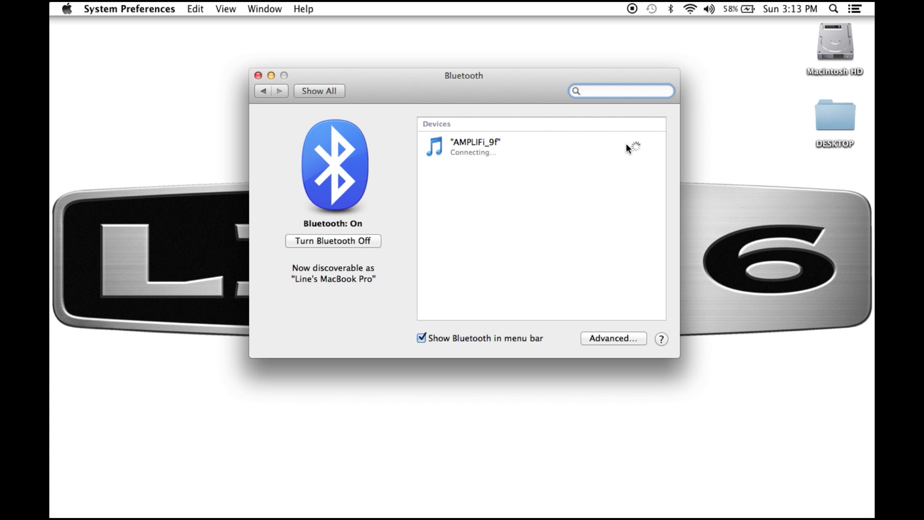
click(621, 90)
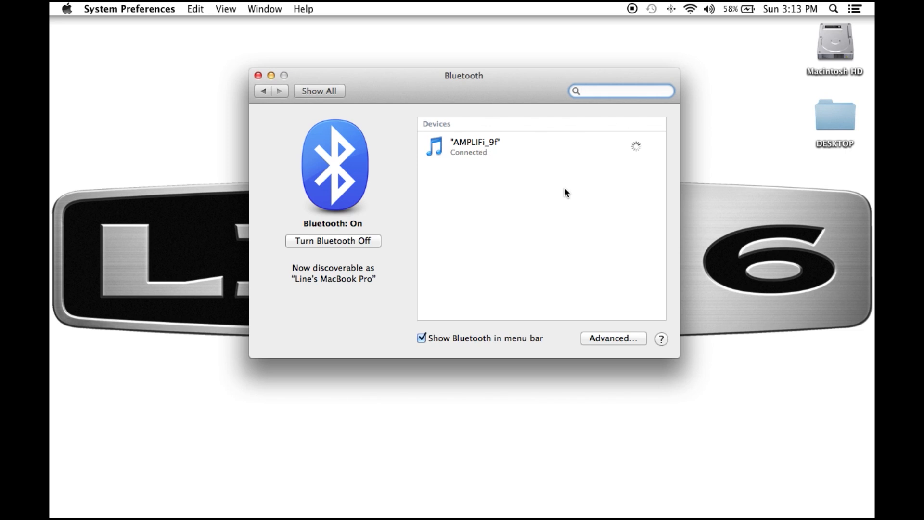
click(530, 146)
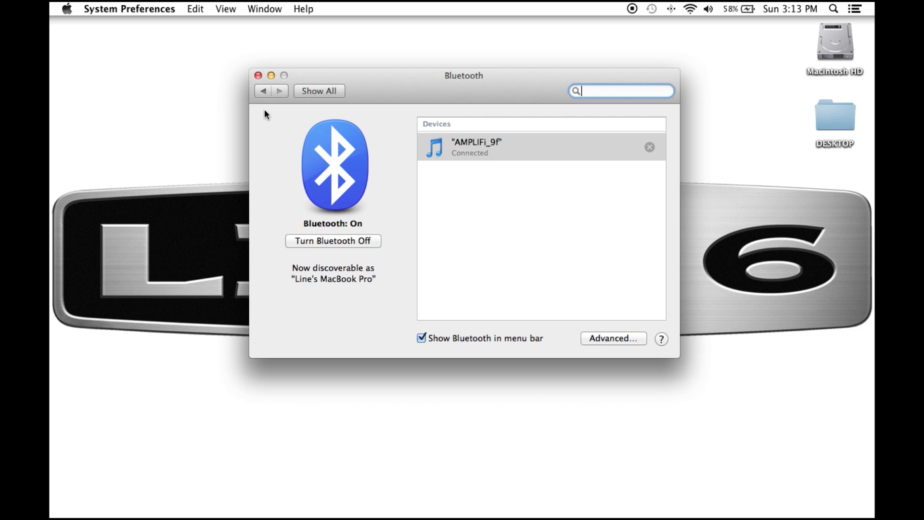
click(318, 91)
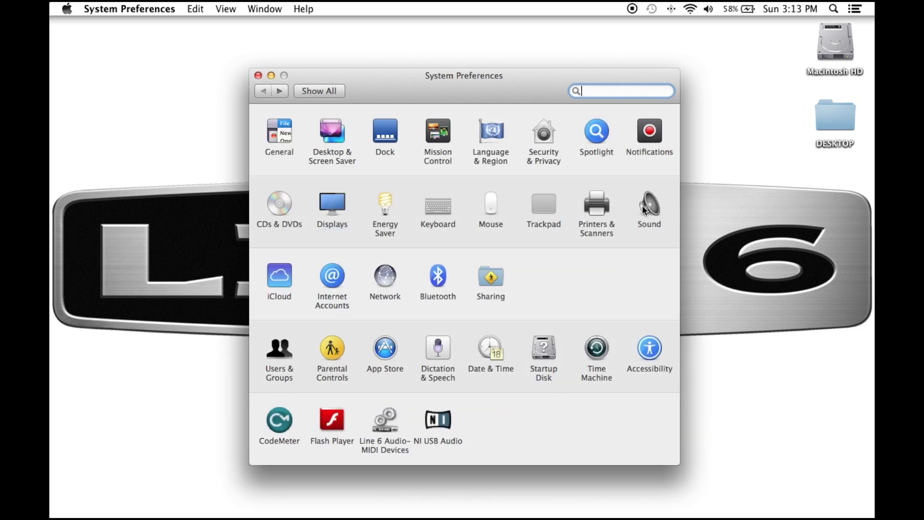
Step: Make AMPLIFi_9f the Mac's sound output device in the Sound pane
click(649, 202)
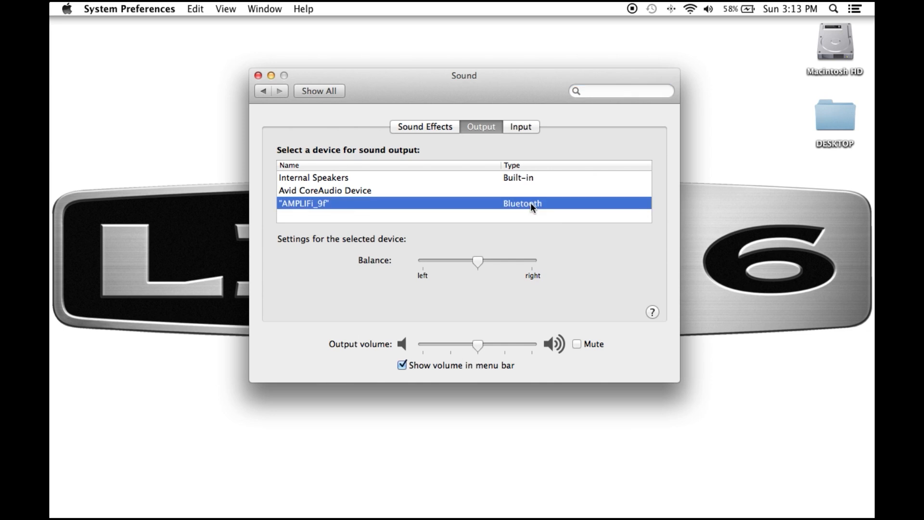
mouse_move(305, 149)
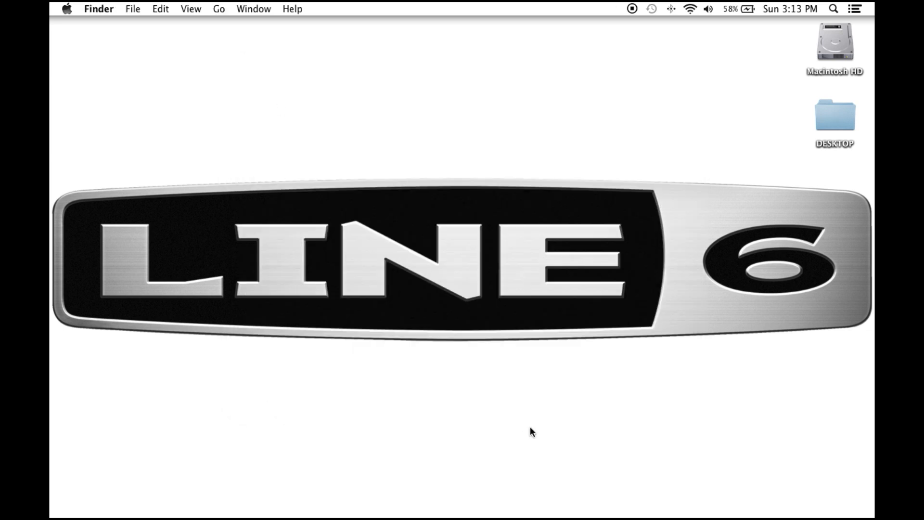
mouse_move(546, 489)
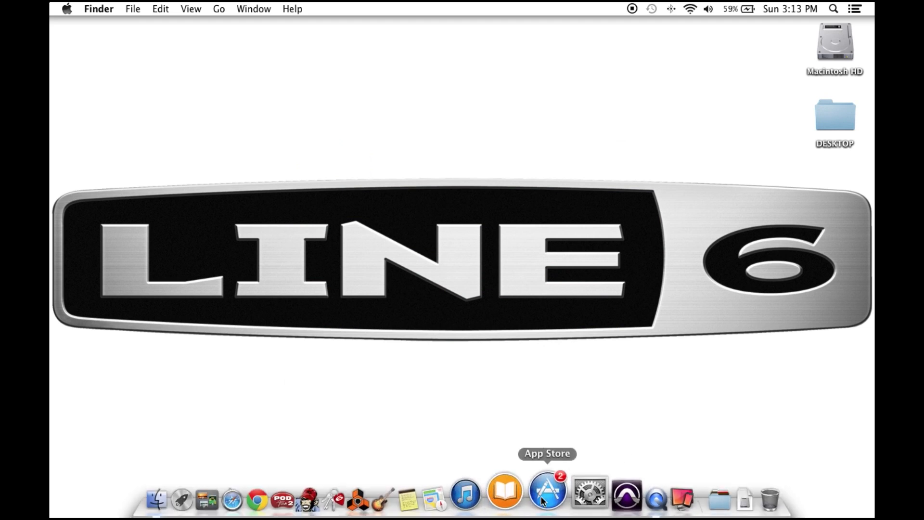
Step: Launch iTunes and play 'Songwriter's Journey' by Line 6 from the library
click(466, 490)
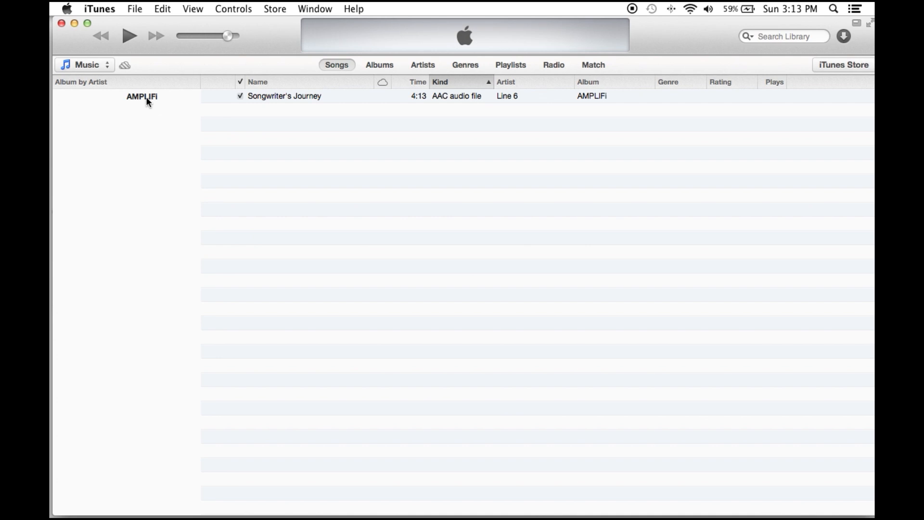
click(285, 95)
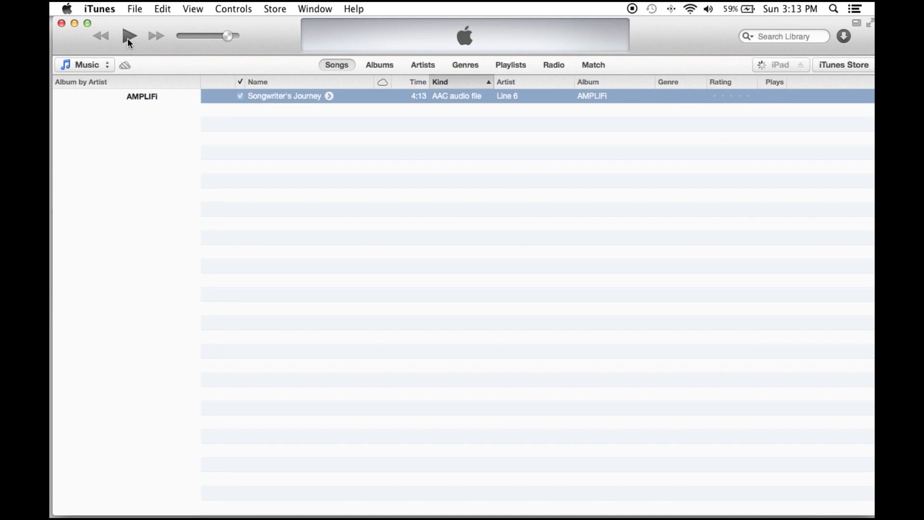